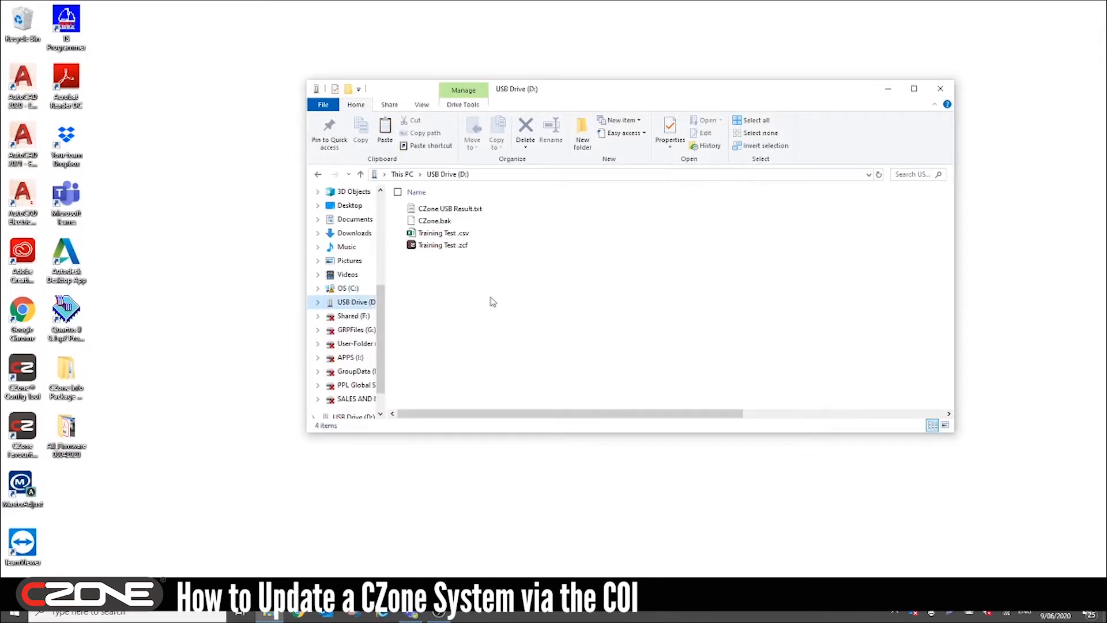
- Read the USB result log, then select the result log, Training Test.csv and Training Test.zcf files
double_click(450, 209)
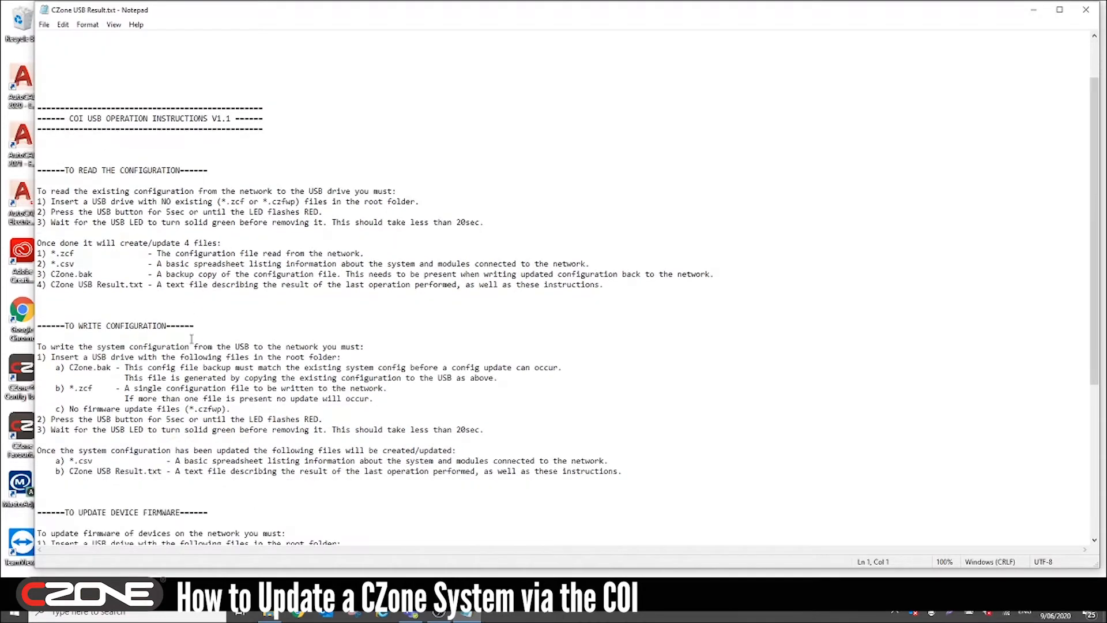
scroll(down, 3)
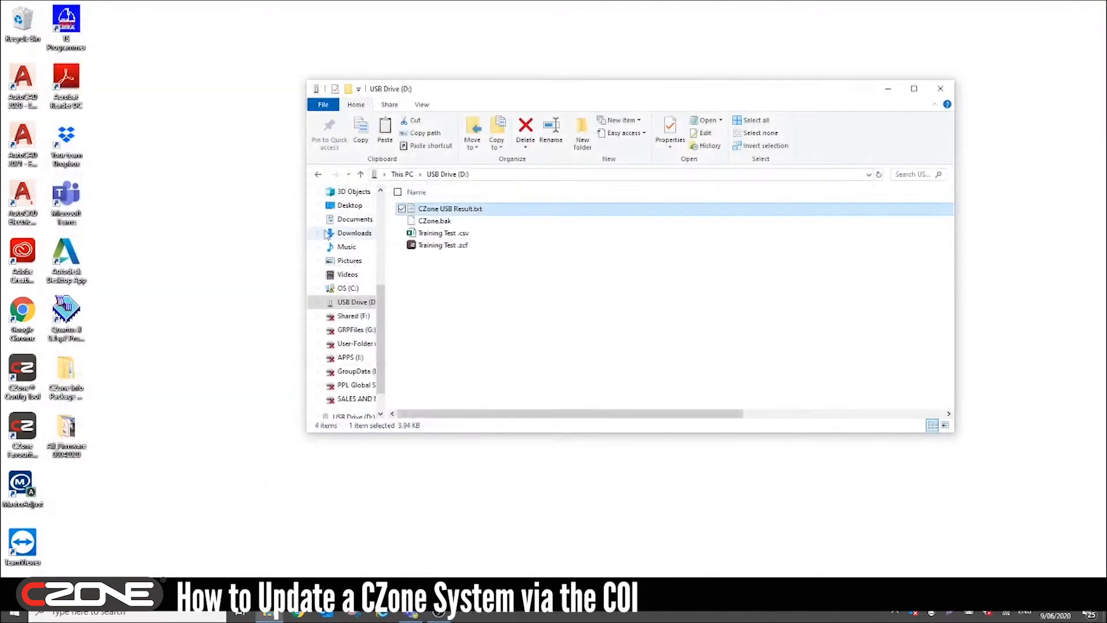
click(435, 220)
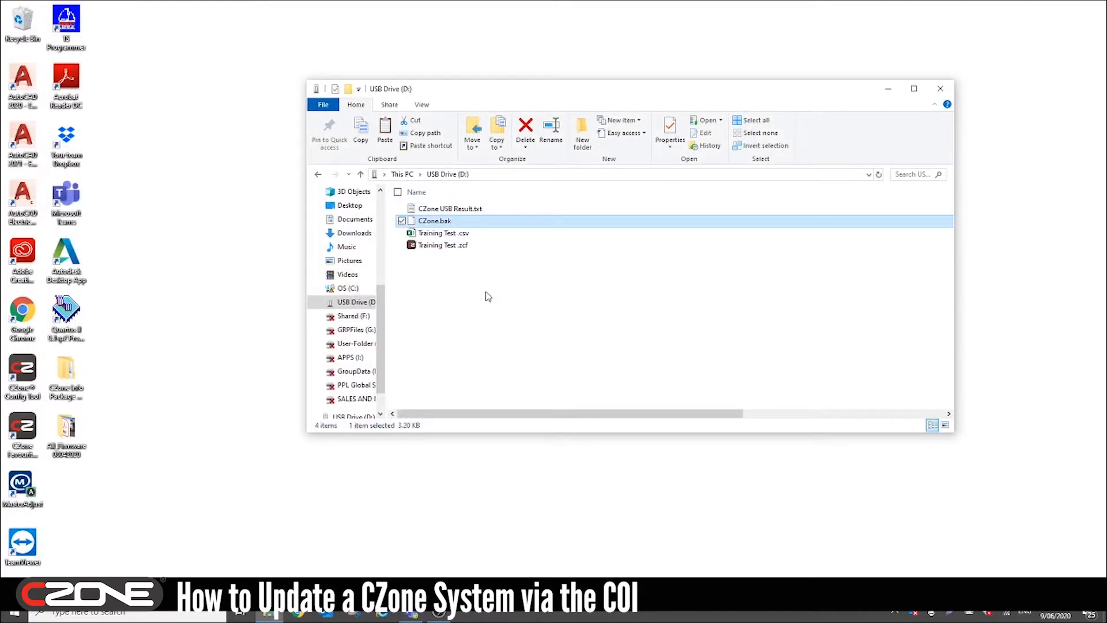
click(443, 233)
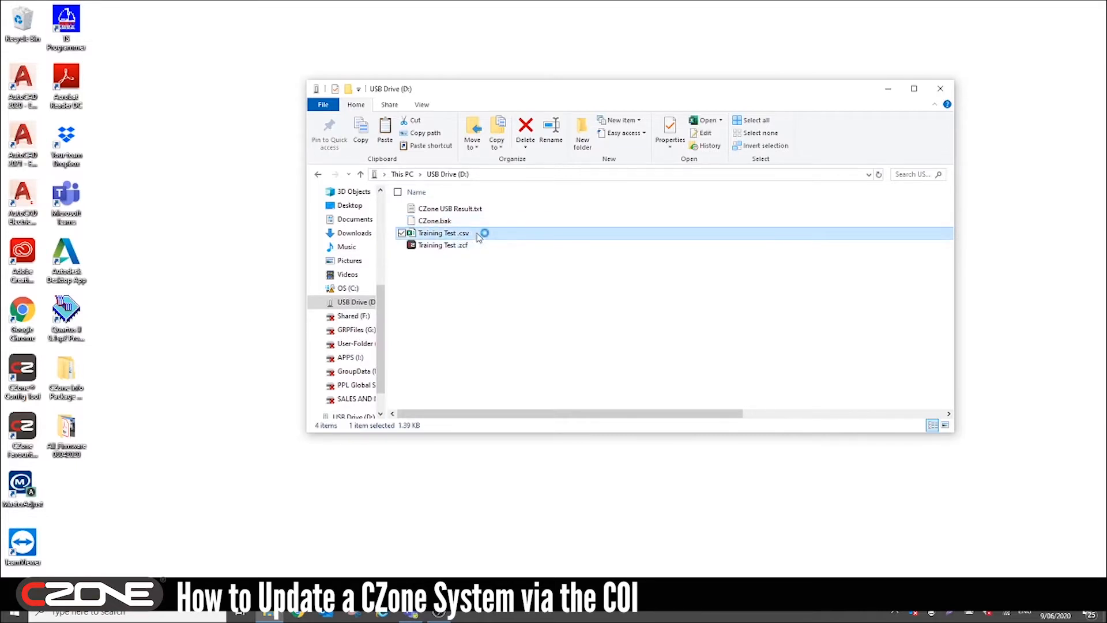
double_click(443, 233)
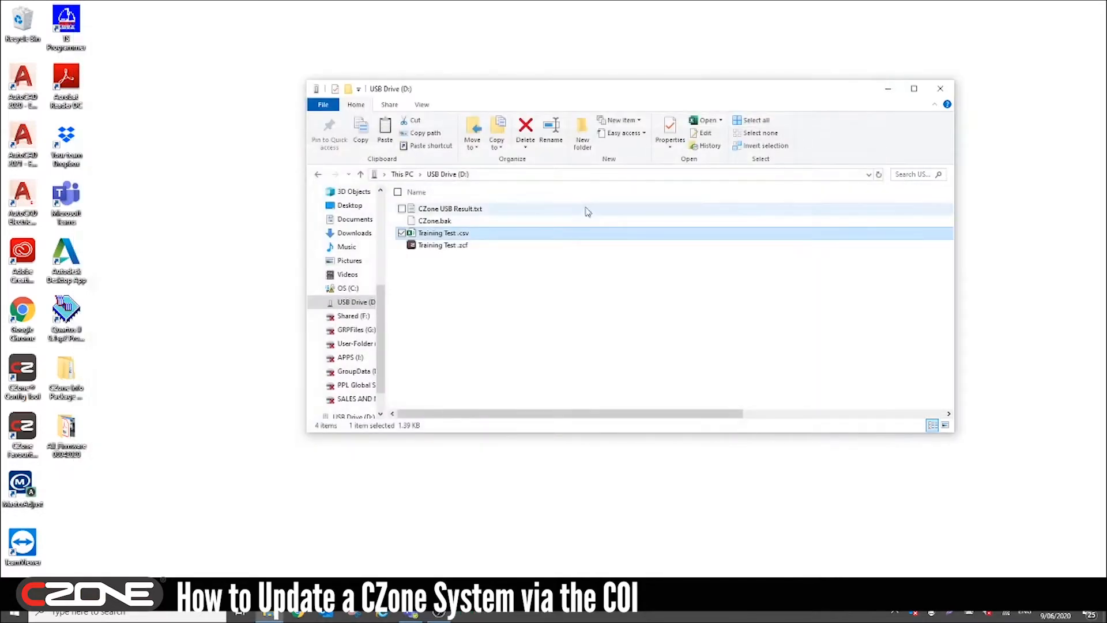
click(442, 244)
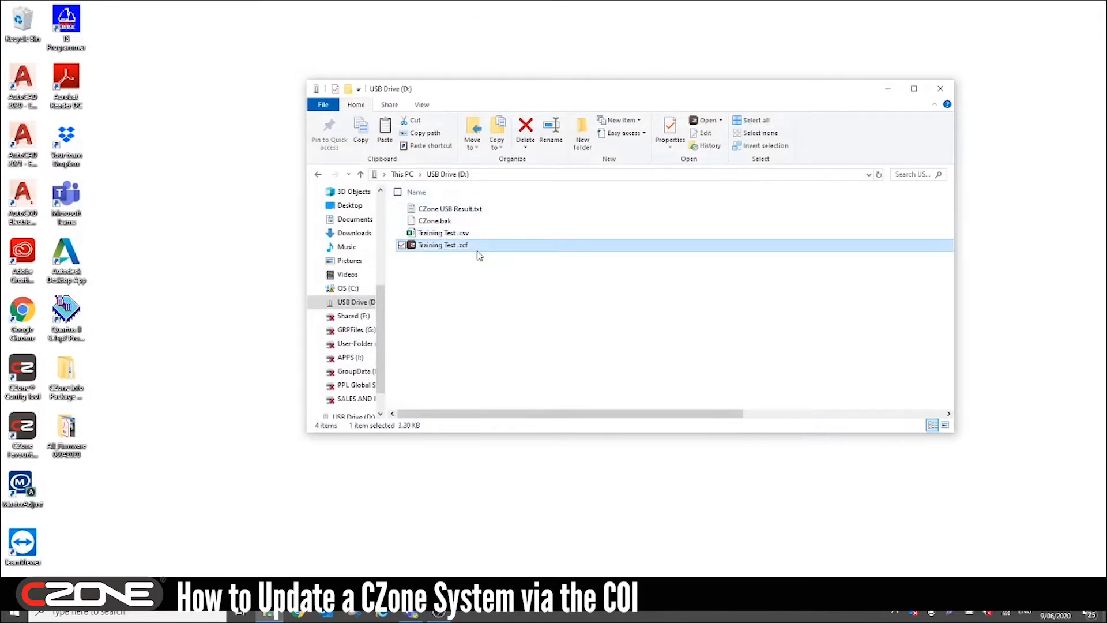
mouse_move(480, 252)
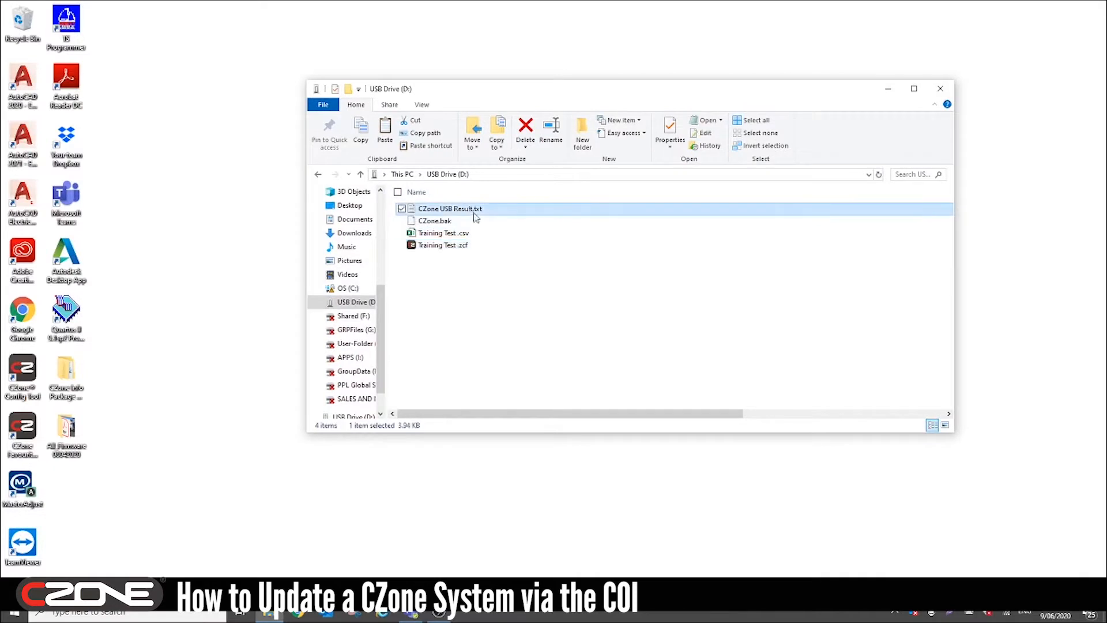
click(435, 220)
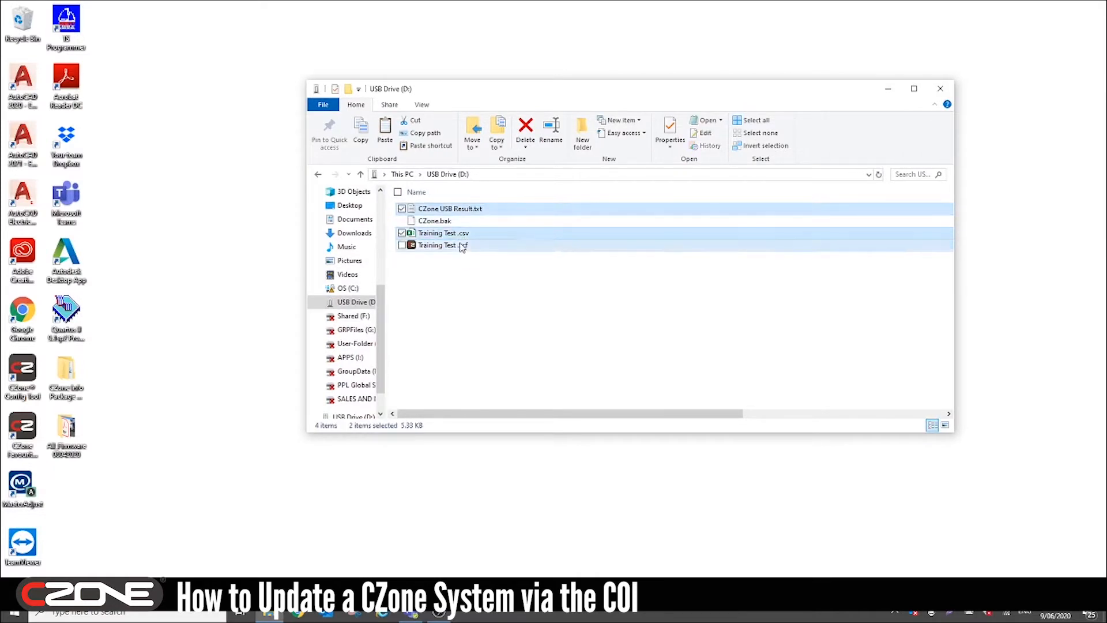
- Copy the three selected files to the desktop, then permanently delete them from the USB drive
right_click(442, 244)
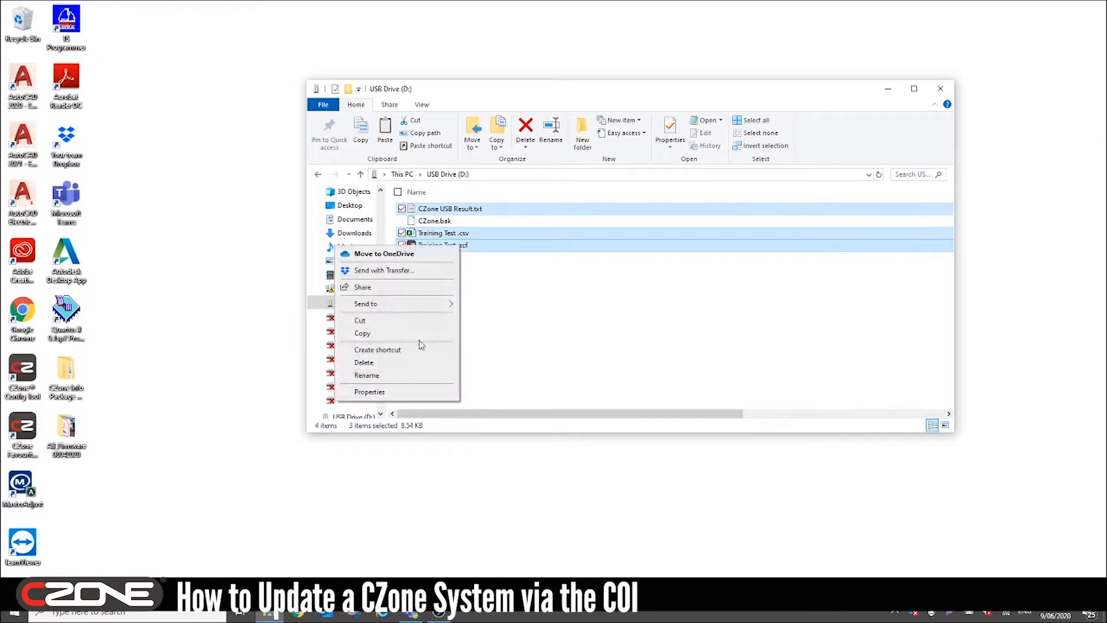
click(159, 342)
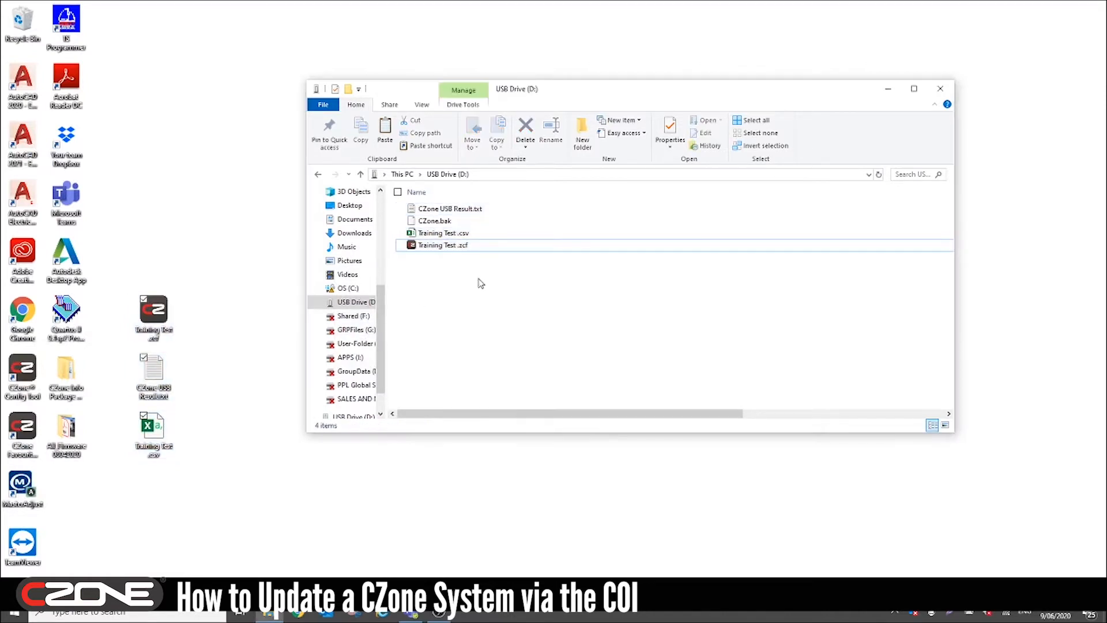
click(448, 208)
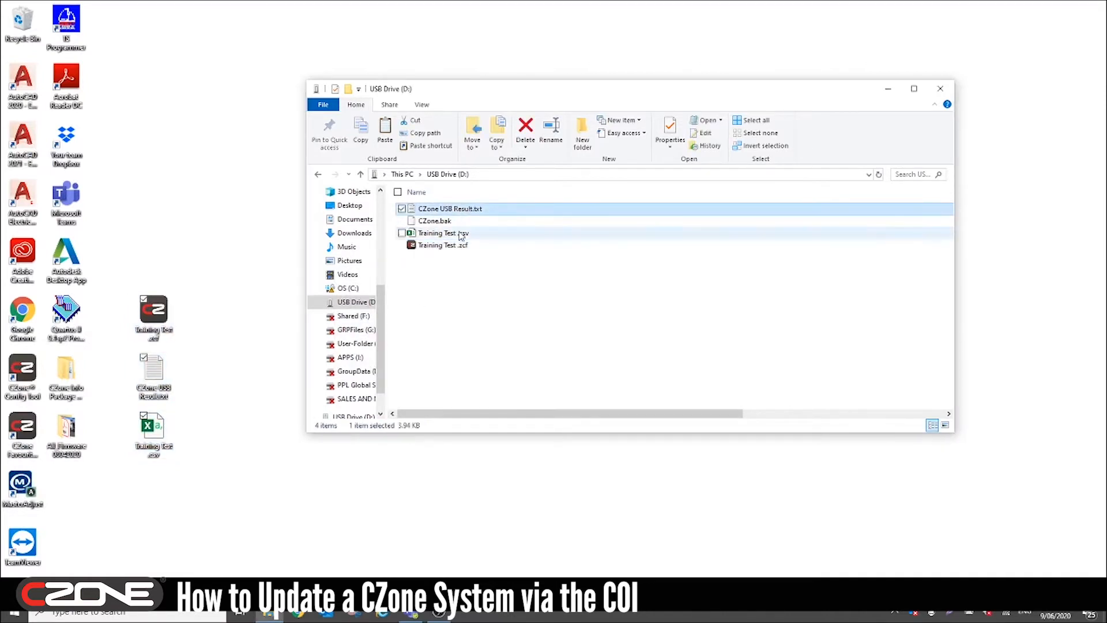
right_click(442, 245)
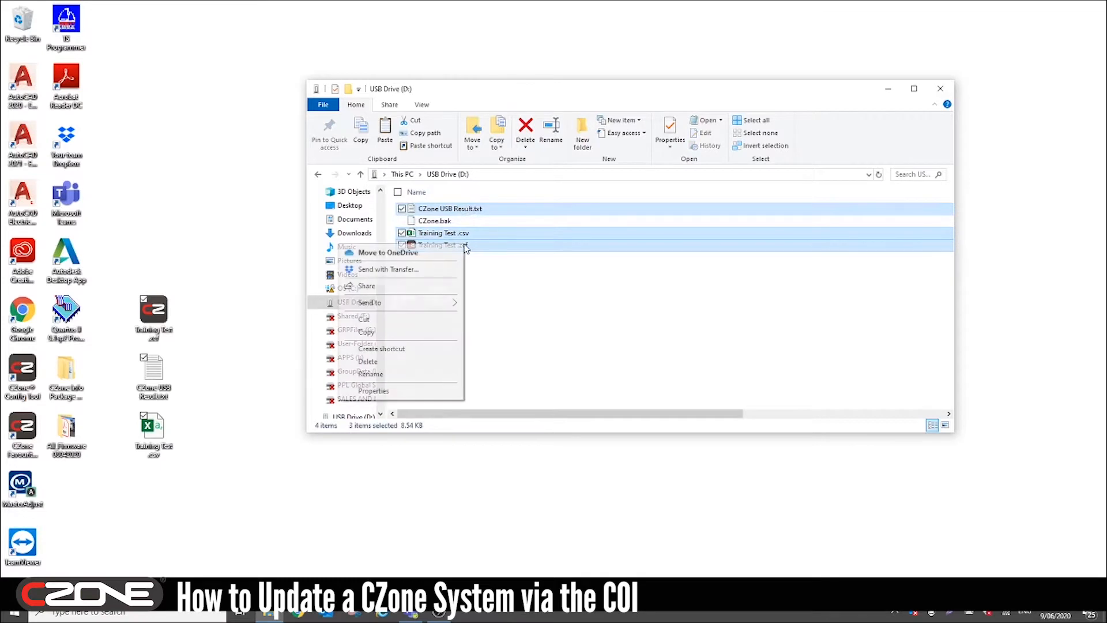
click(368, 361)
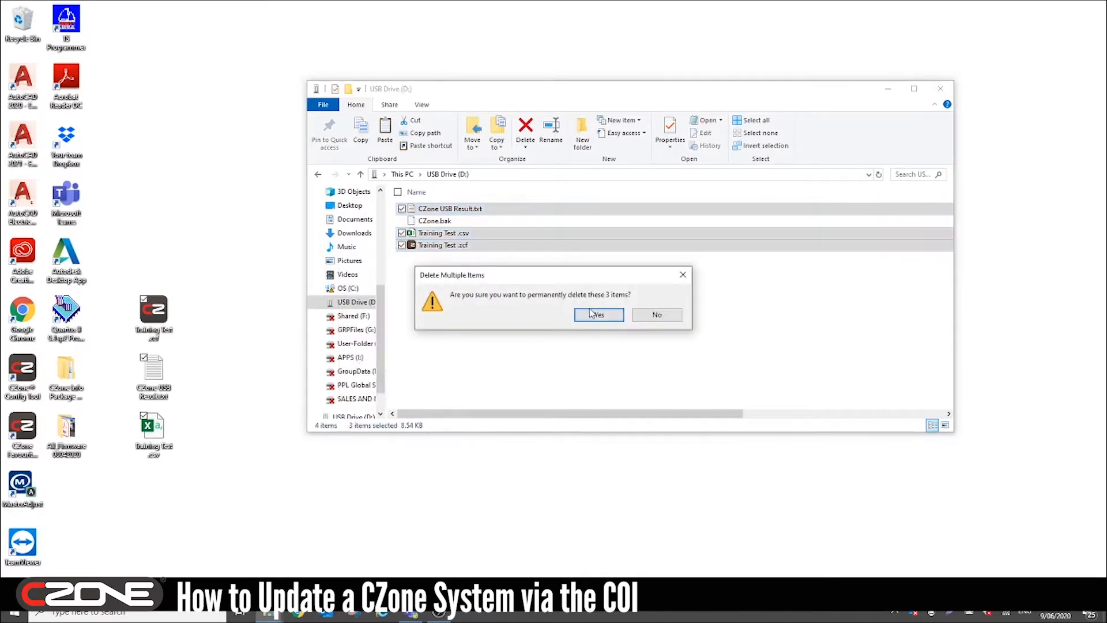
click(599, 313)
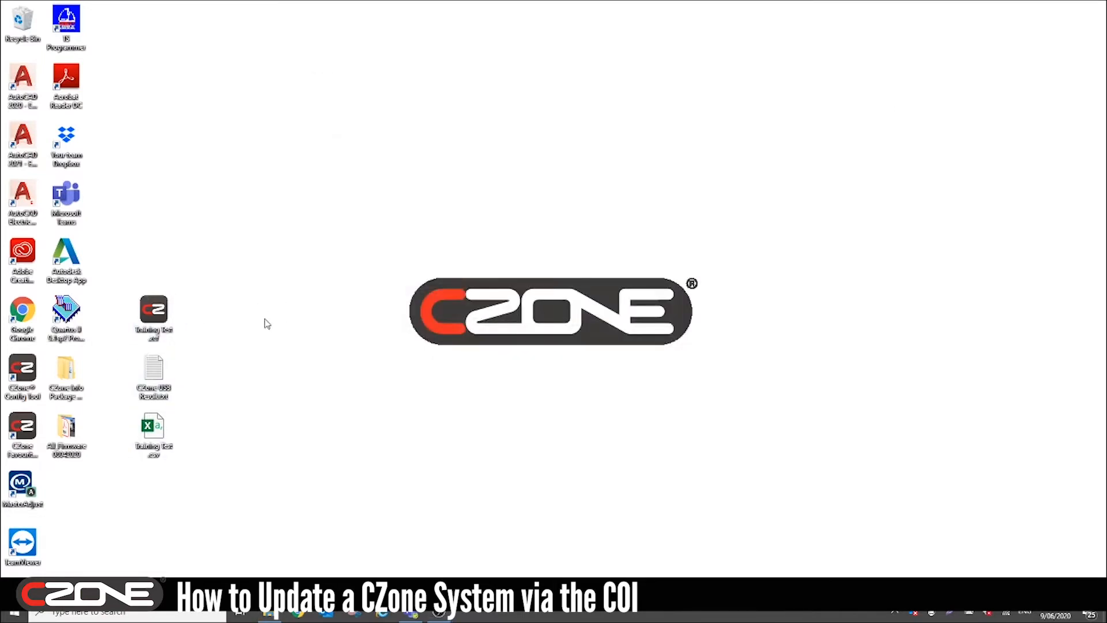
- Open Training Test from the desktop and set the DC1: OUTDOOR LIGHTS fuse rating to 10.0 A
click(153, 318)
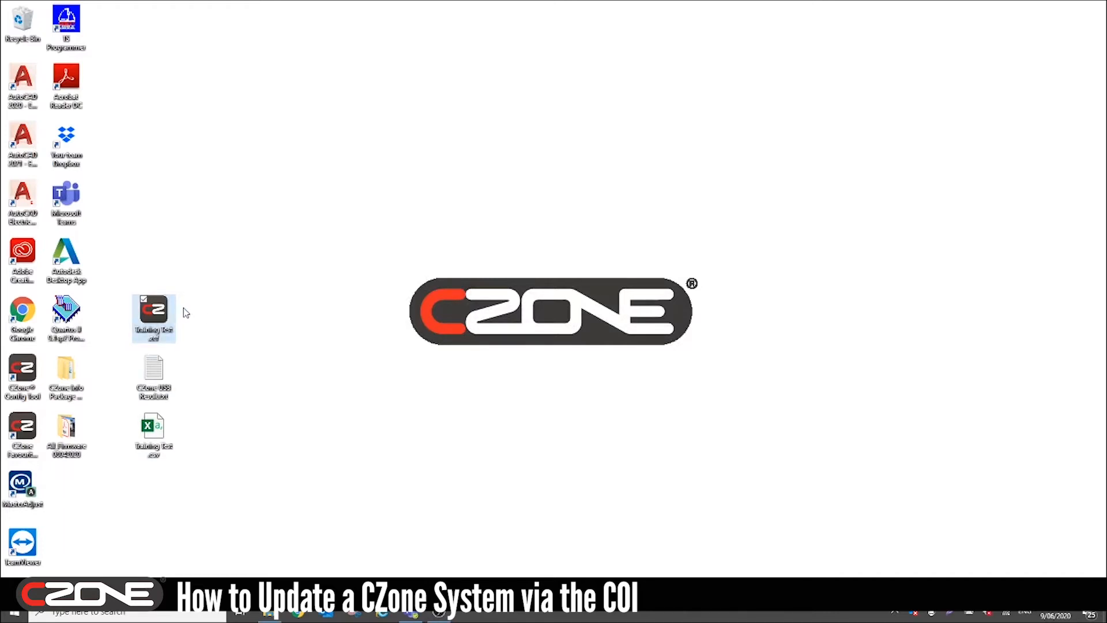
double_click(153, 318)
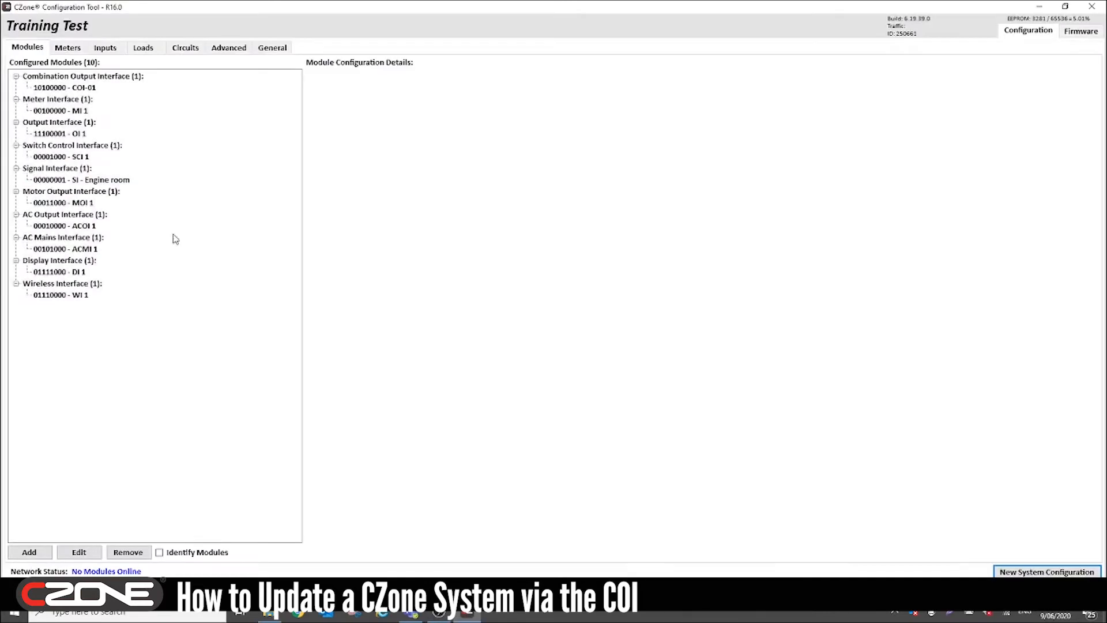
click(143, 47)
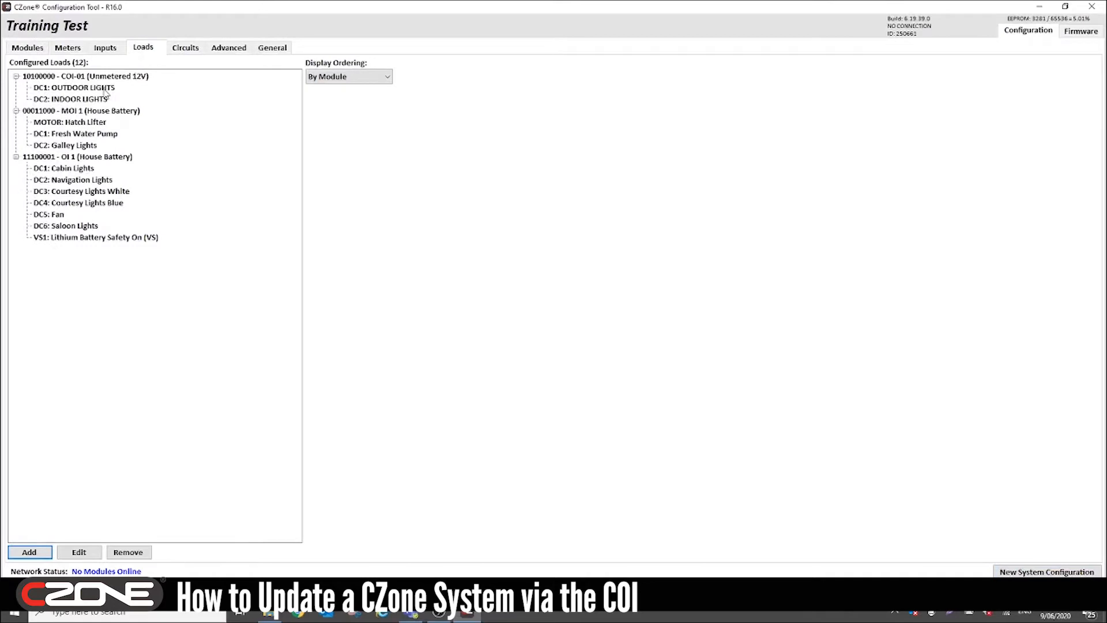
double_click(73, 86)
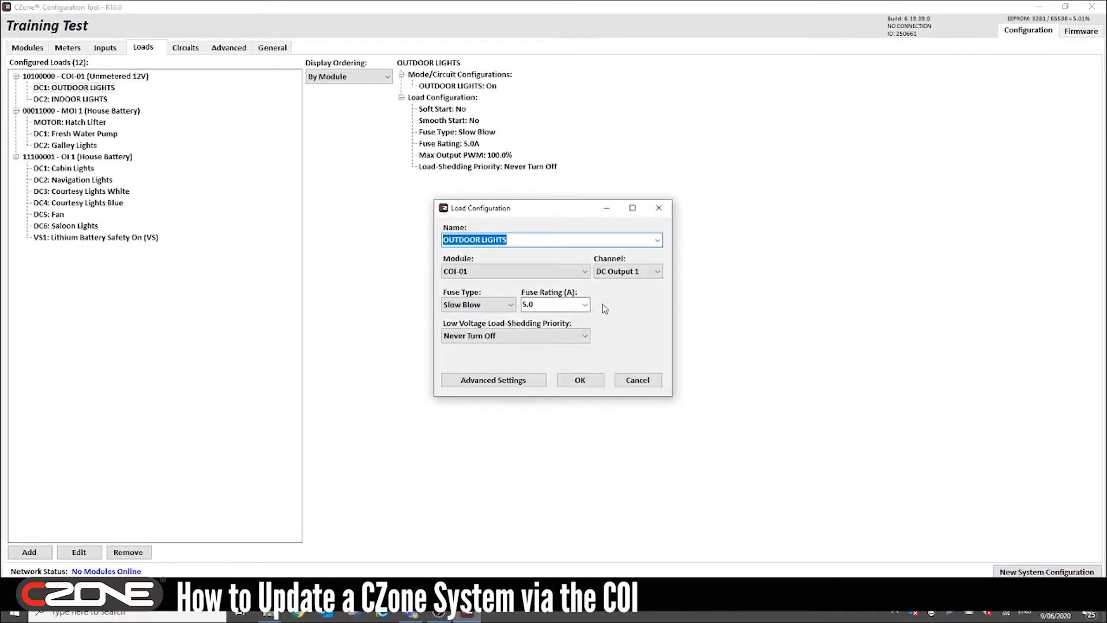
click(583, 304)
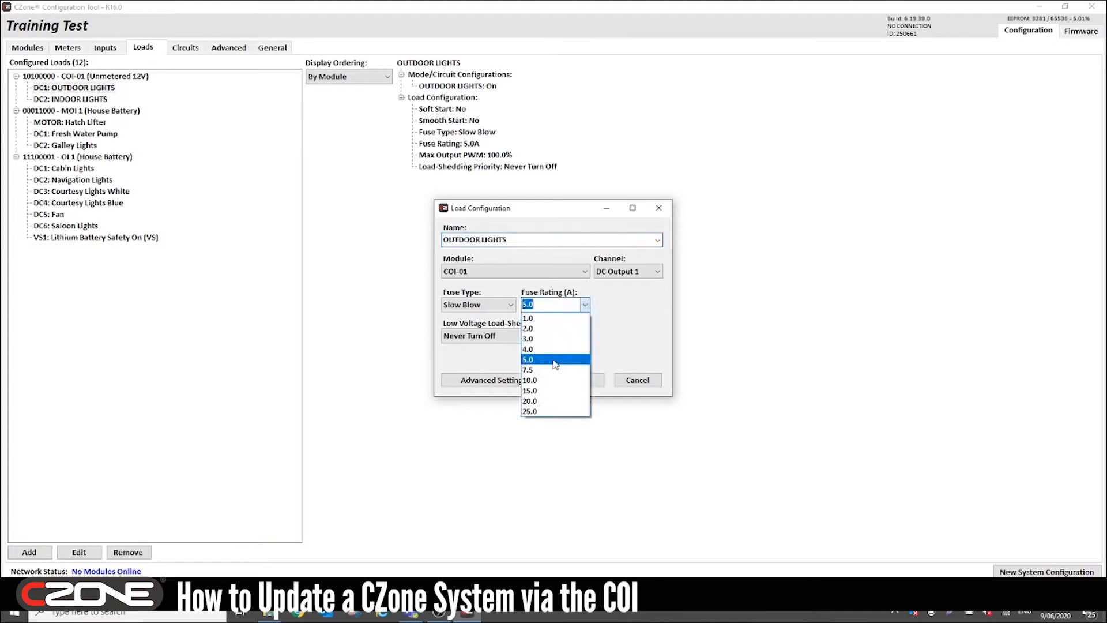
click(529, 380)
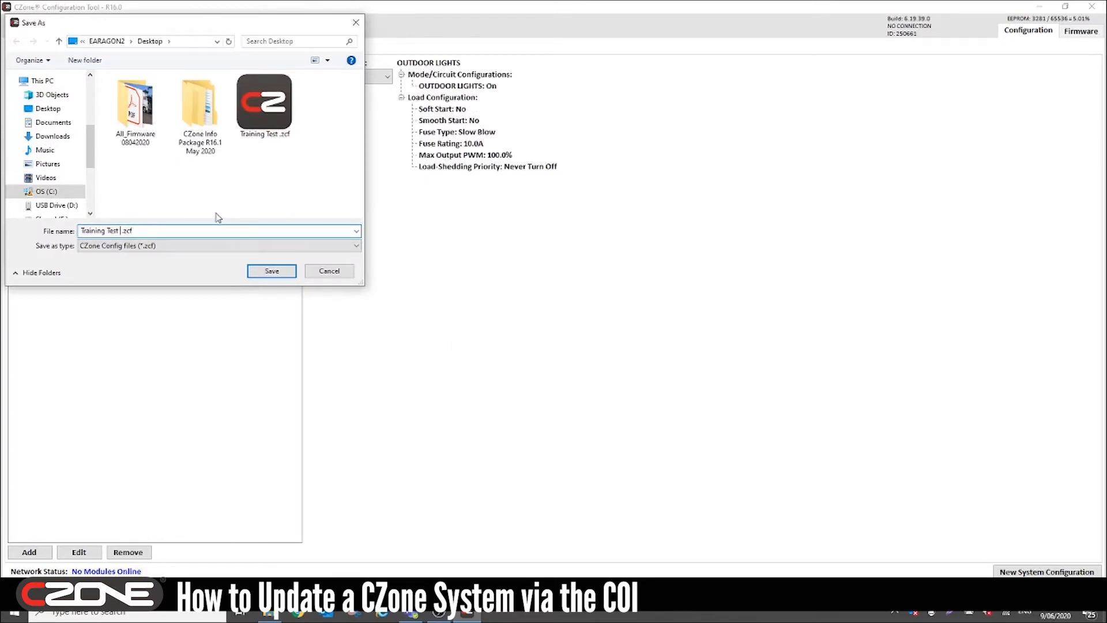
- Save the configuration to the desktop as Training Test 090620.zcf
text(0)
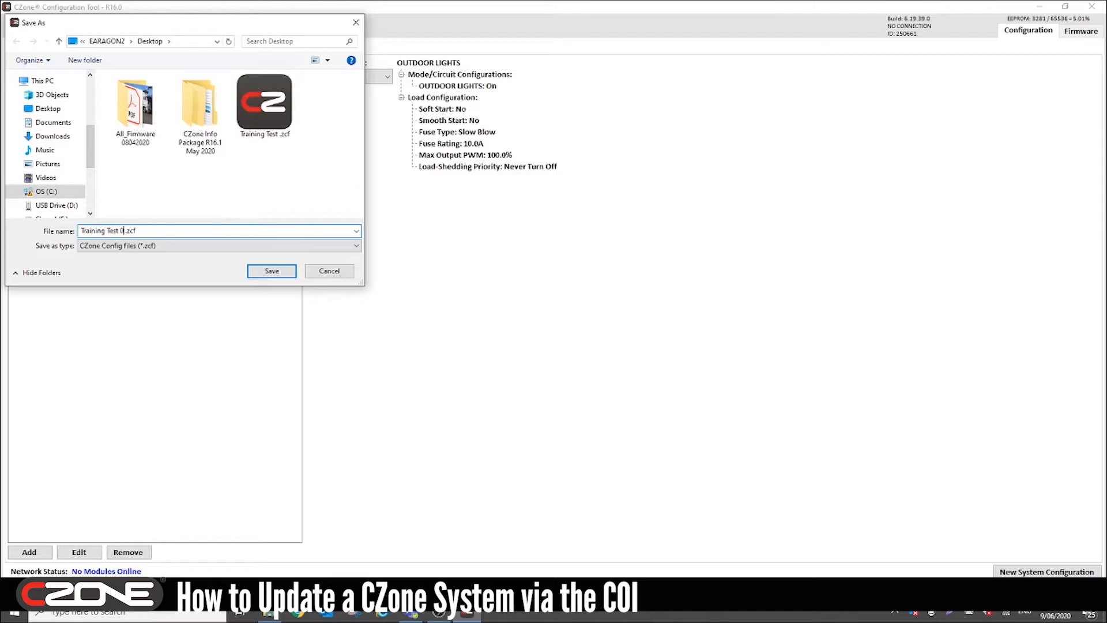
text(90620)
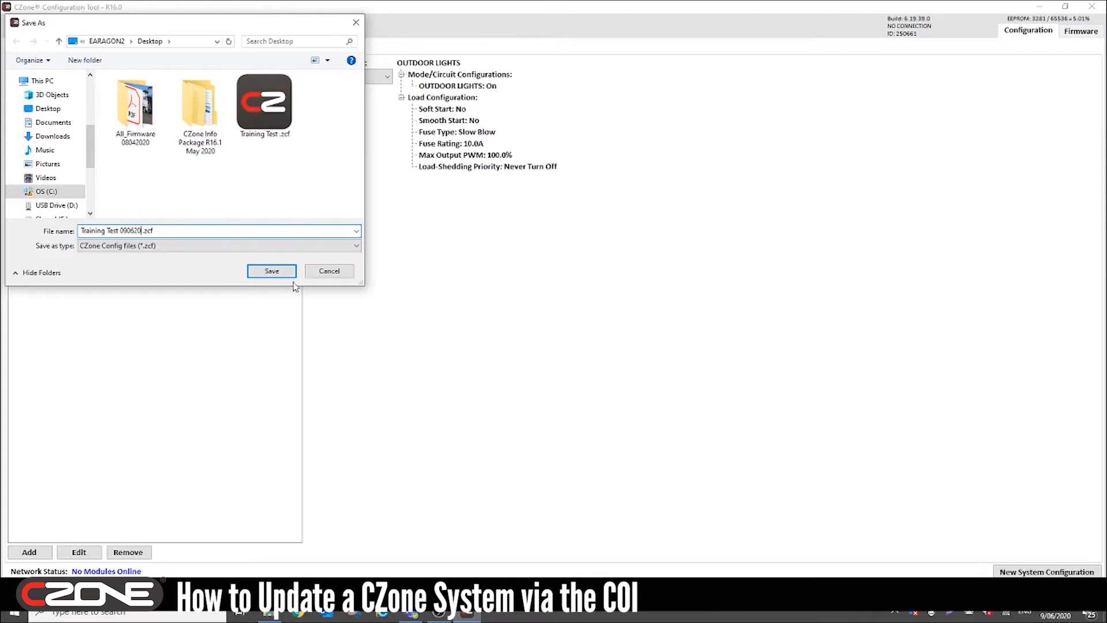
click(271, 270)
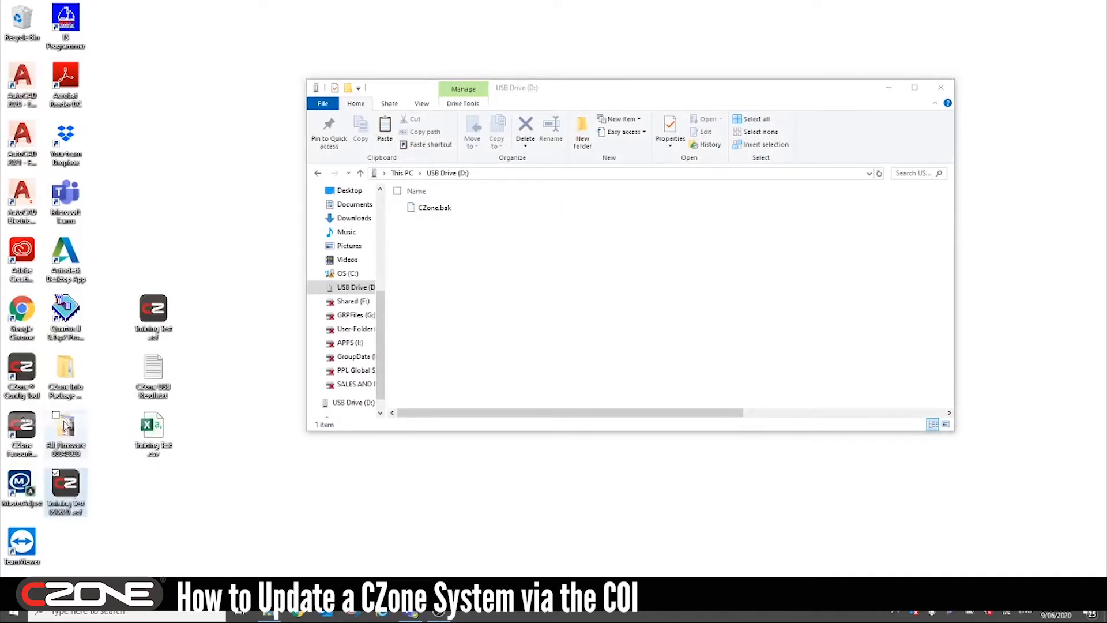
- Paste Training Test 090620.zcf onto the USB drive beside CZone.bak and close the window
right_click(452, 226)
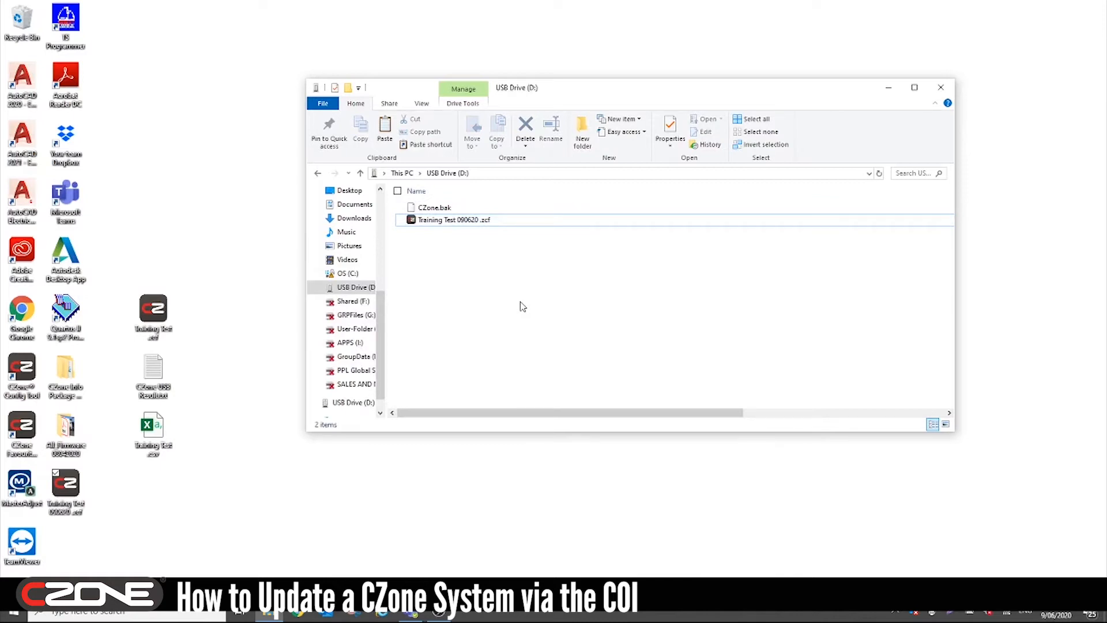
click(940, 86)
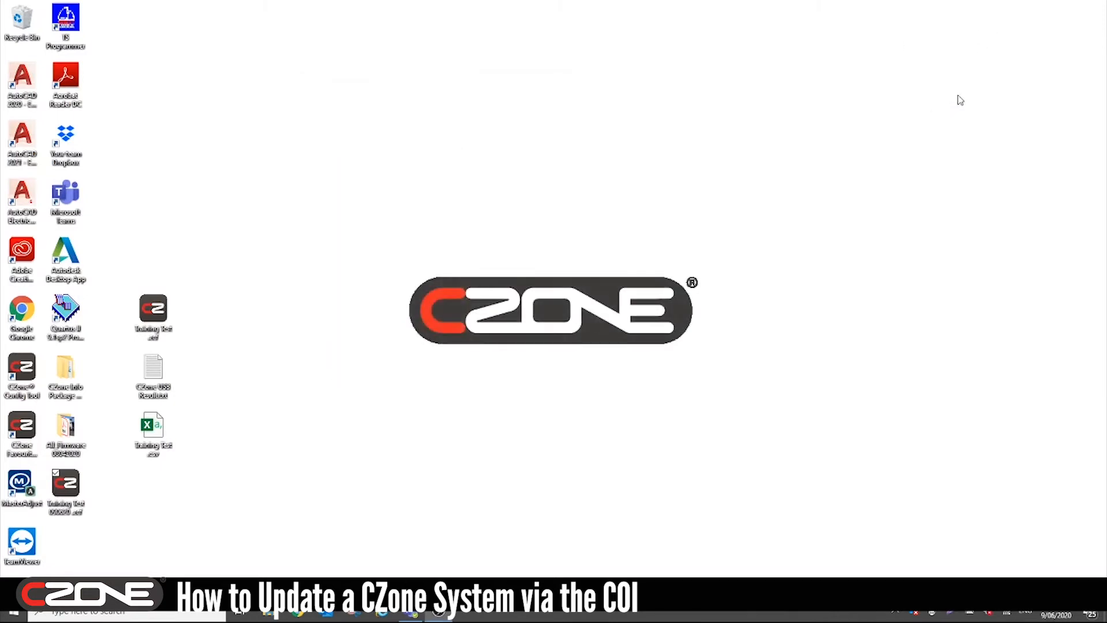
mouse_move(673, 250)
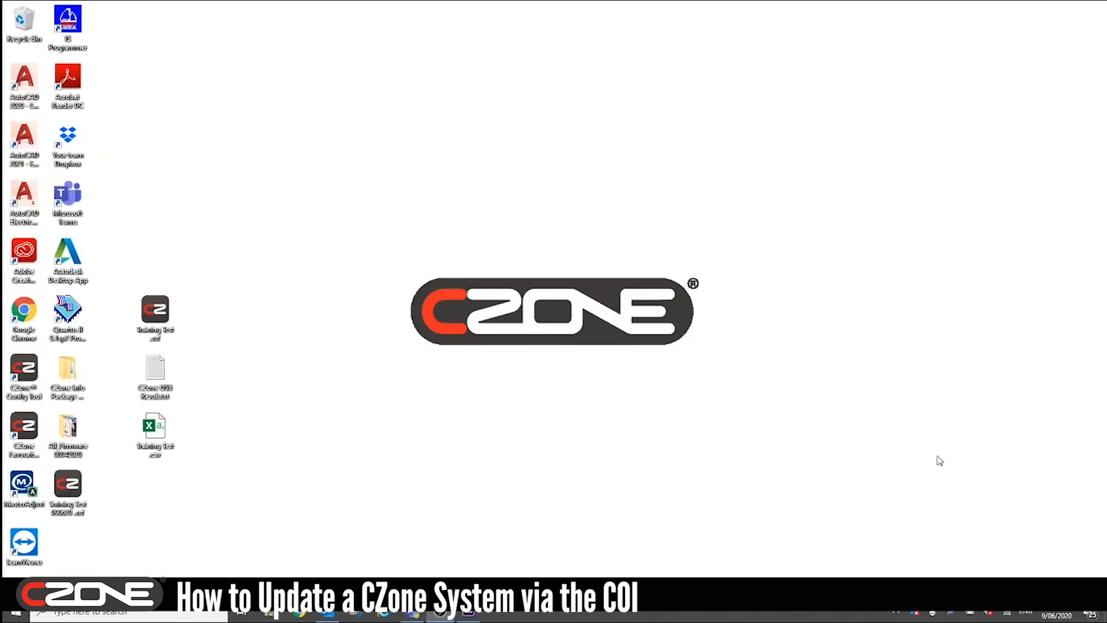
mouse_move(282, 616)
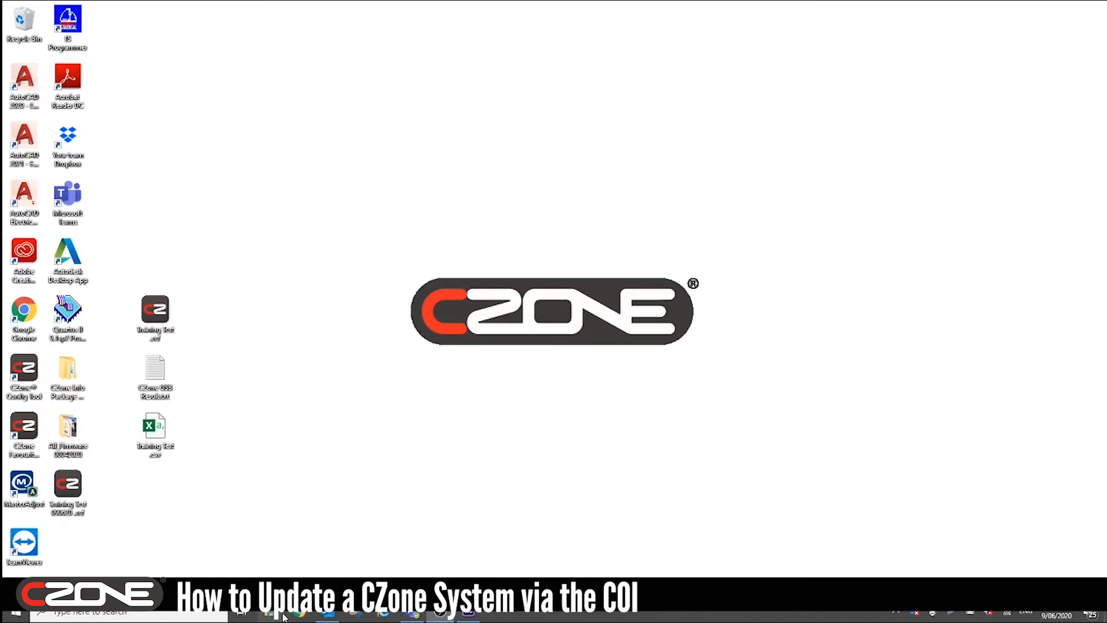
- Read CZone USB Result.txt on the USB drive confirming the write, then open Training Test 090620.csv
click(269, 613)
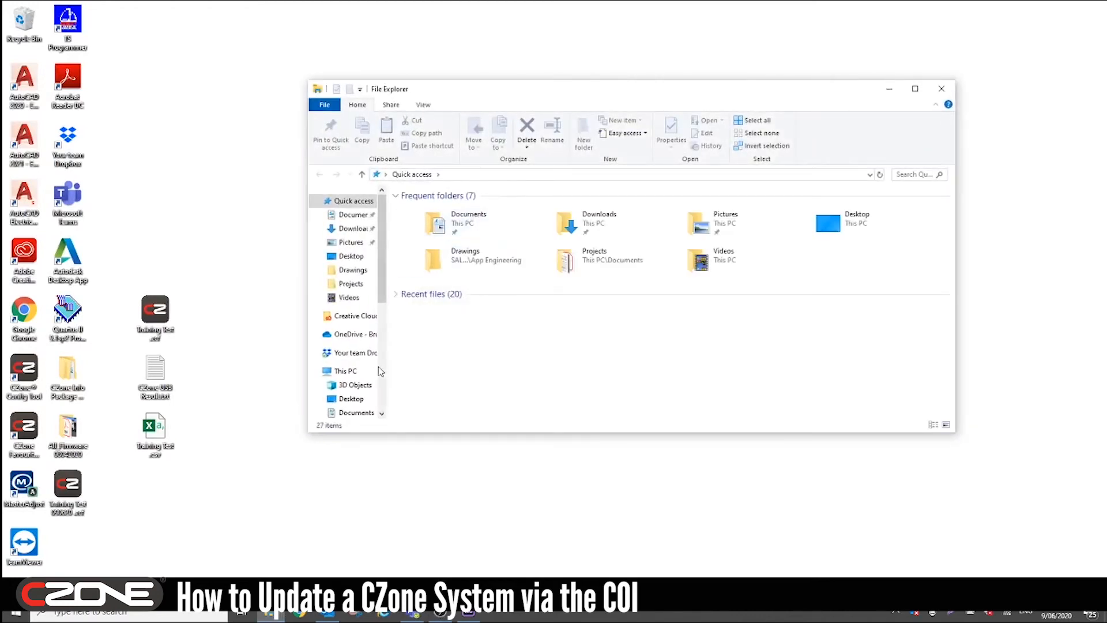
click(359, 375)
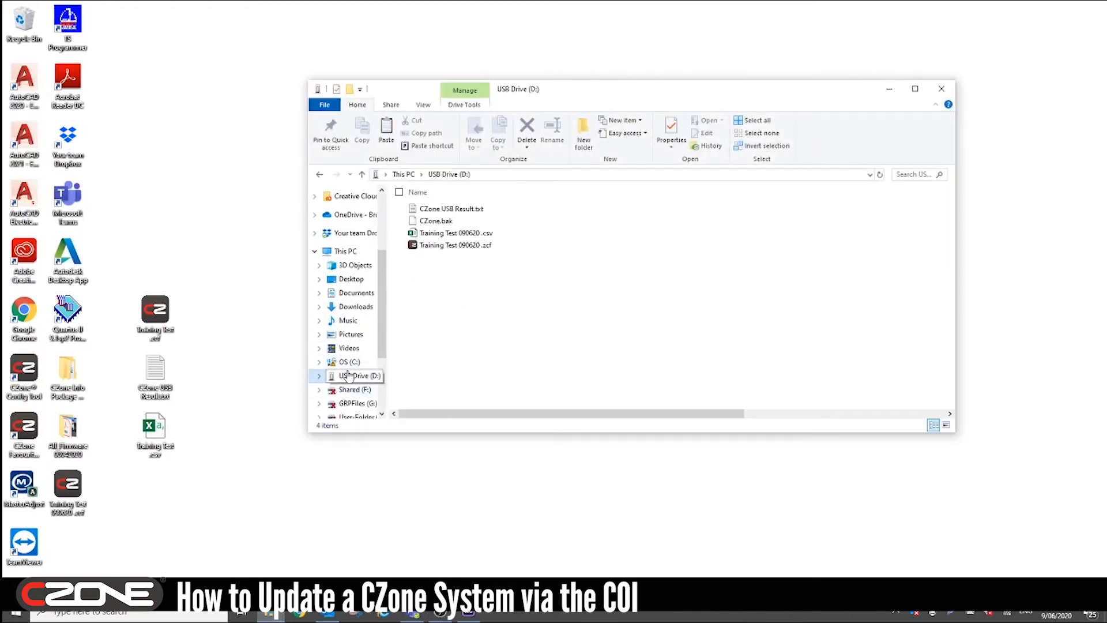
click(451, 209)
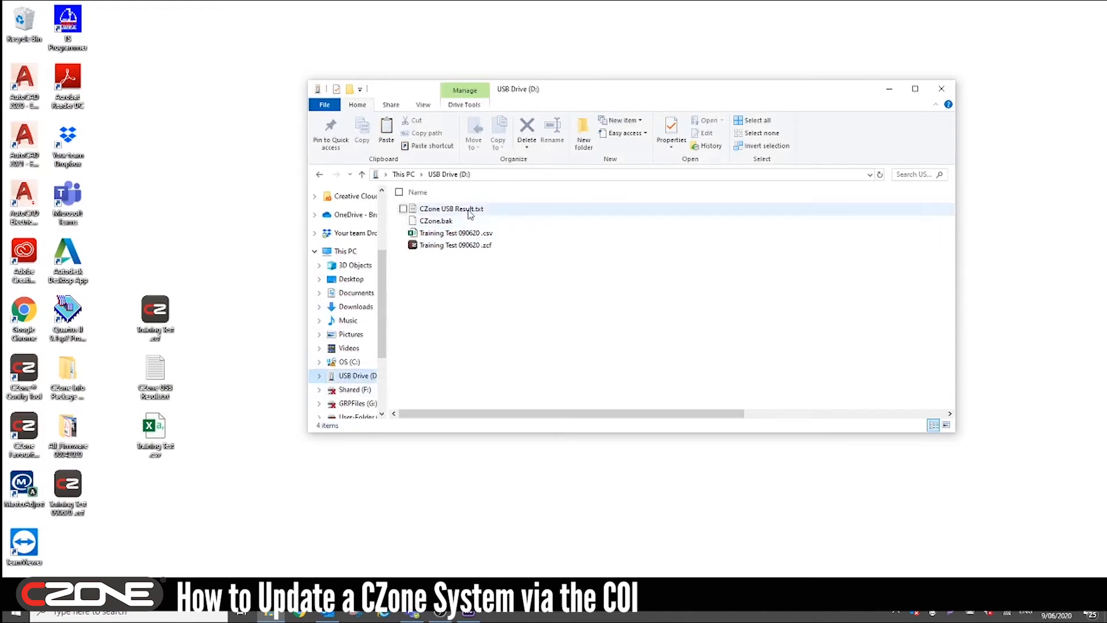
double_click(450, 208)
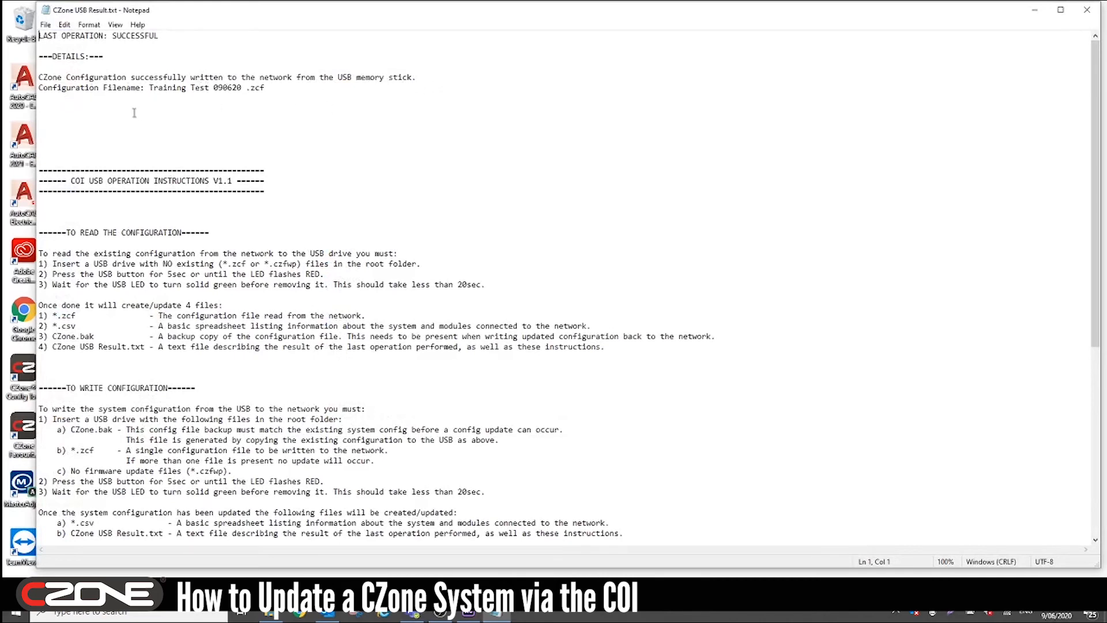
mouse_move(870, 64)
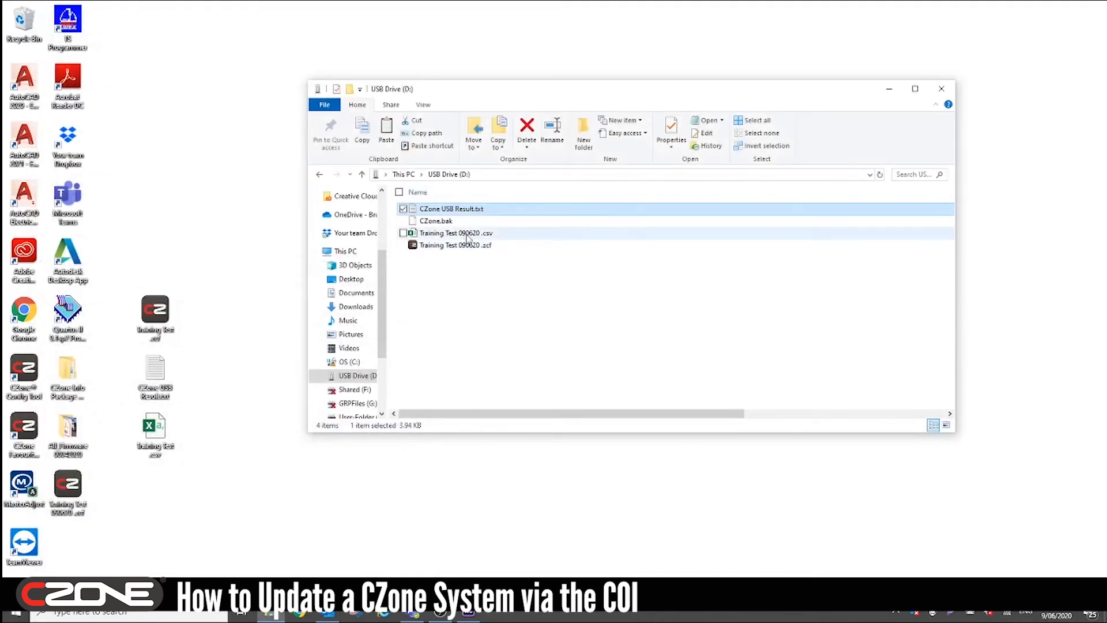
double_click(457, 233)
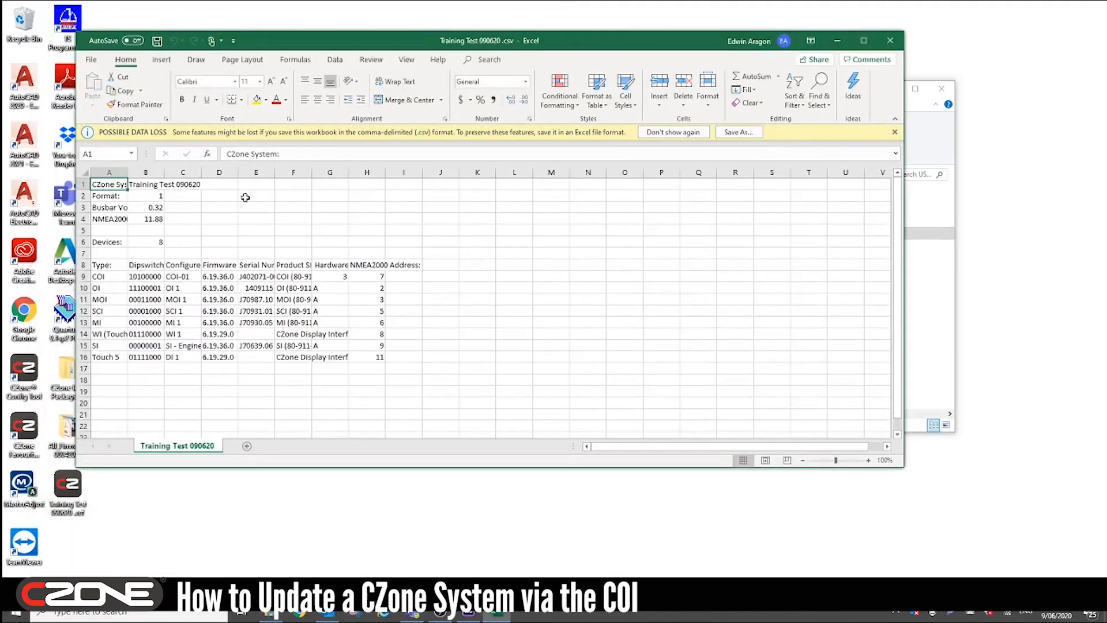